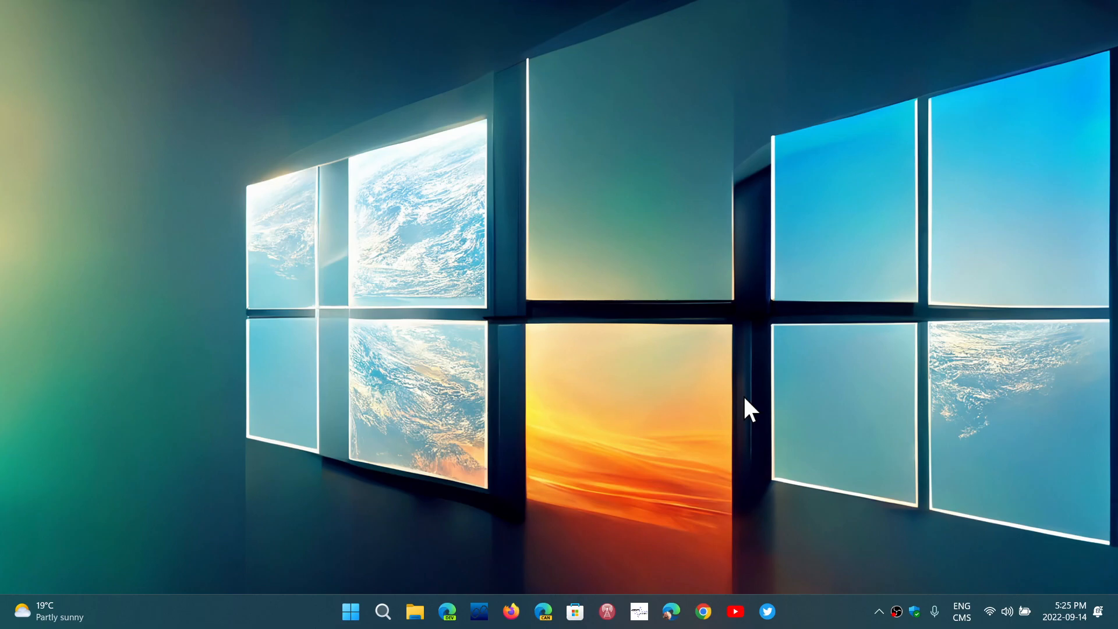
mouse_move(503, 400)
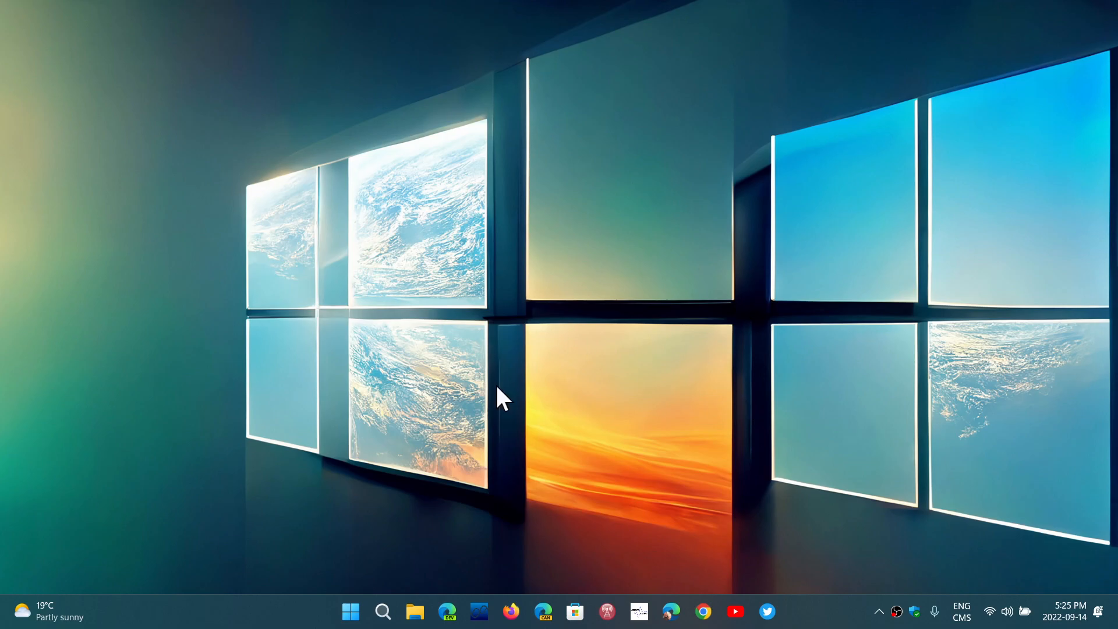
Step: Show the Start menu with its pinned apps and recommended files
left_click(350, 611)
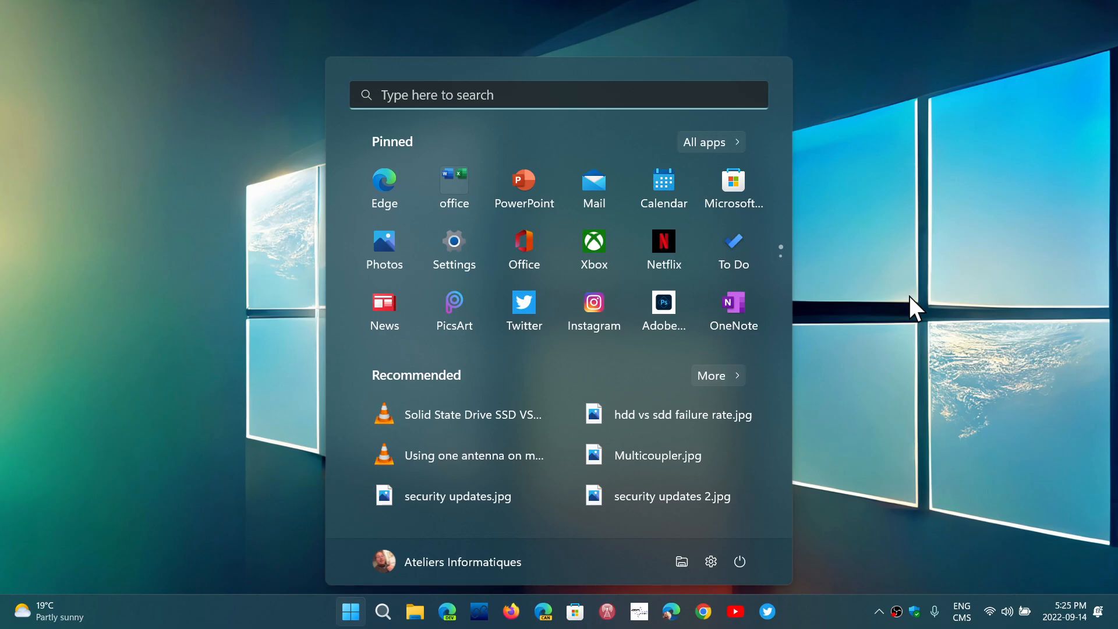
mouse_move(114, 178)
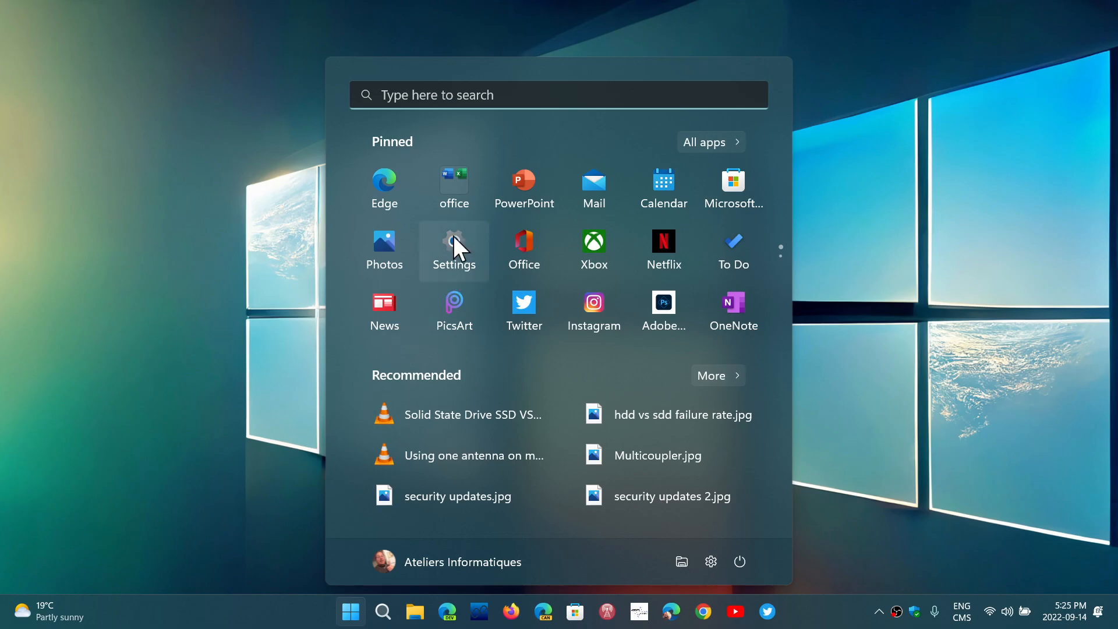
Step: Choose Settings from the Start menu, dismissing it back to the desktop
left_click(453, 246)
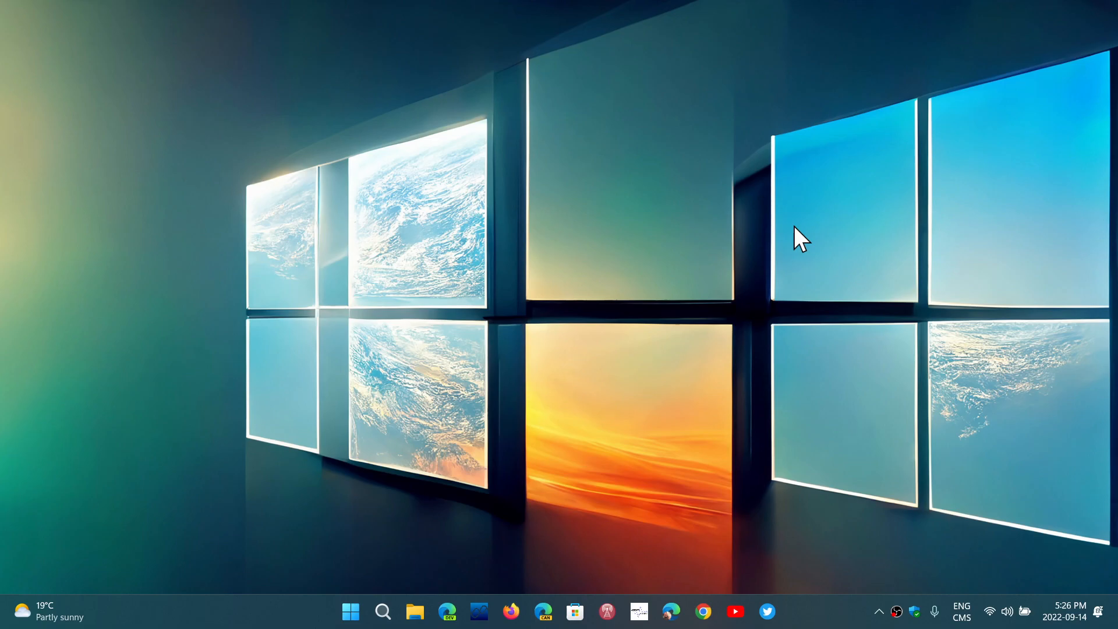
mouse_move(545, 414)
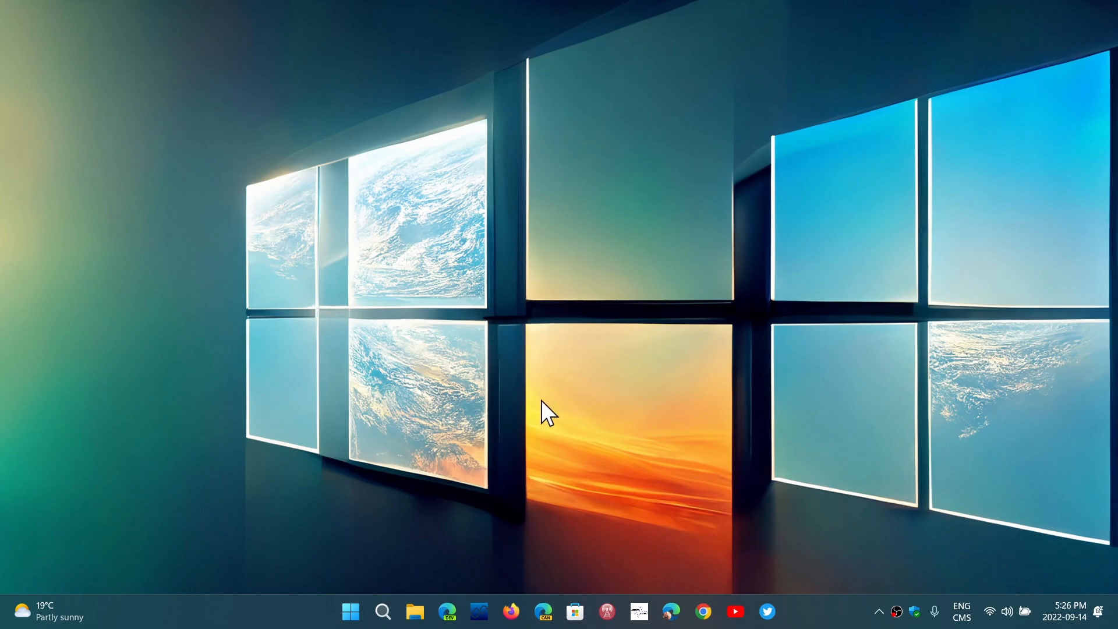
mouse_move(406, 528)
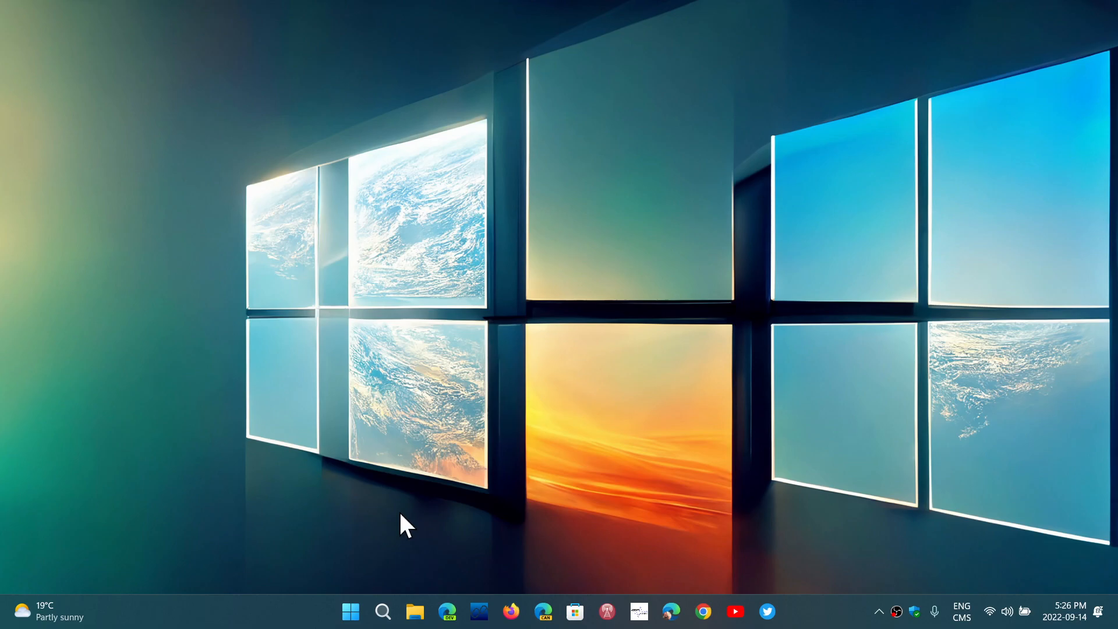
Step: Search Windows for 'winver' so the winver run command shows as best match
left_click(383, 612)
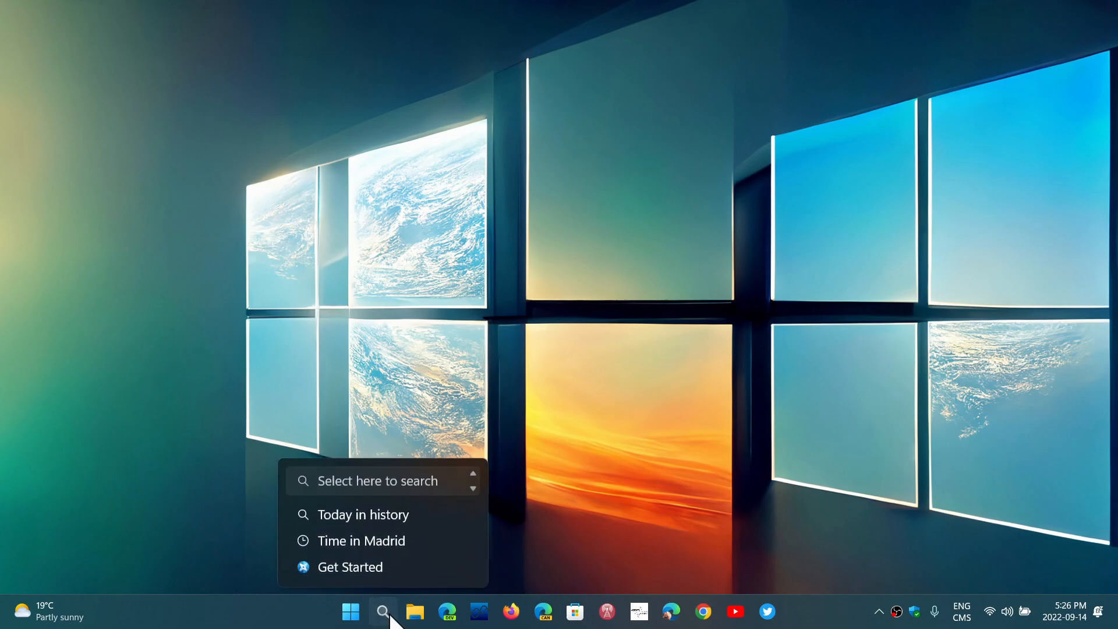
left_click(383, 612)
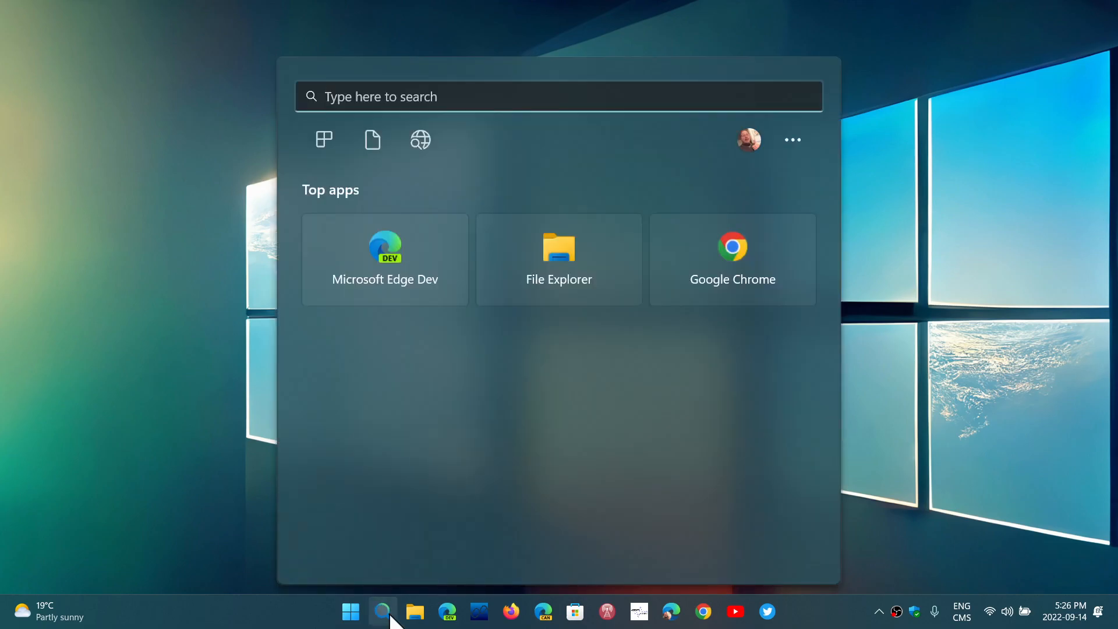
type("windows PowerShell")
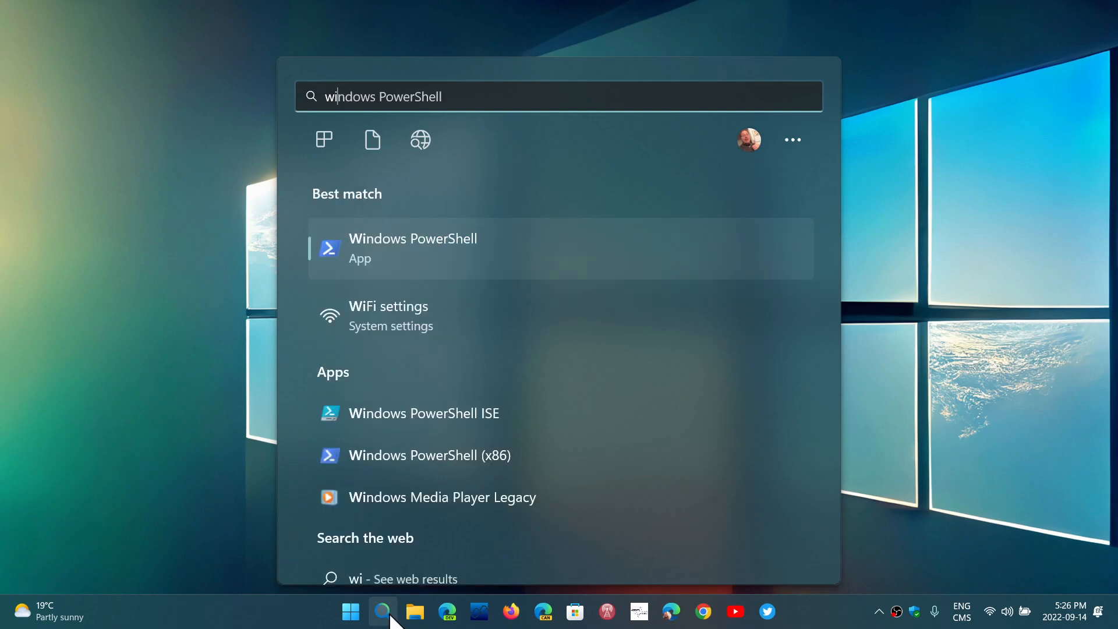
type("winver")
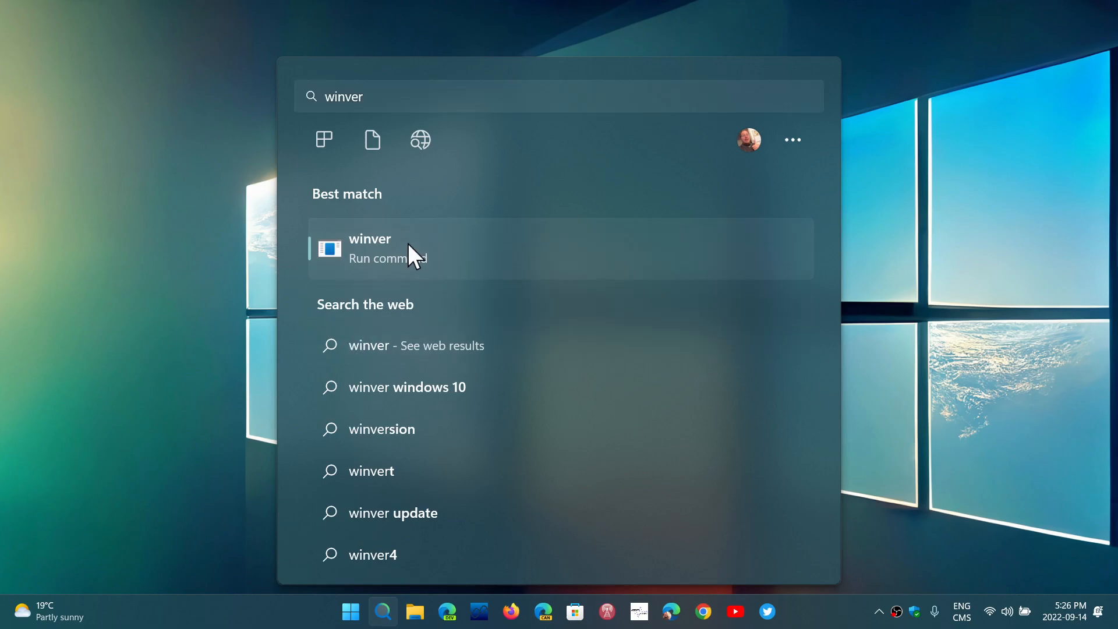
Step: Run winver to view About Windows (22H2 build 22621.521), then dismiss it with OK
left_click(371, 248)
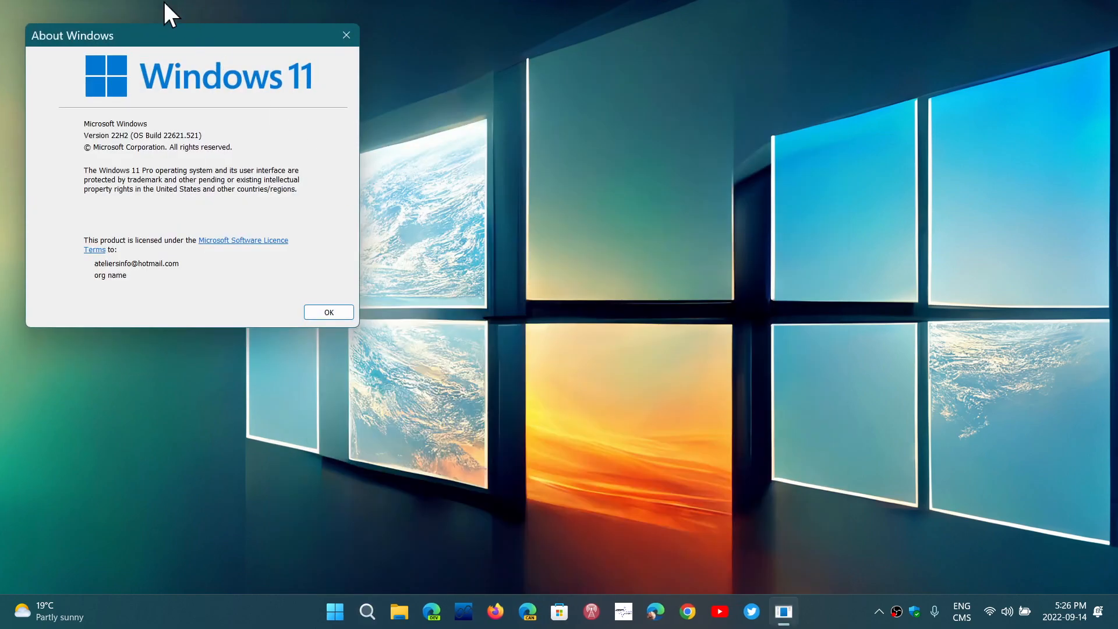
left_click_drag(171, 35, 196, 43)
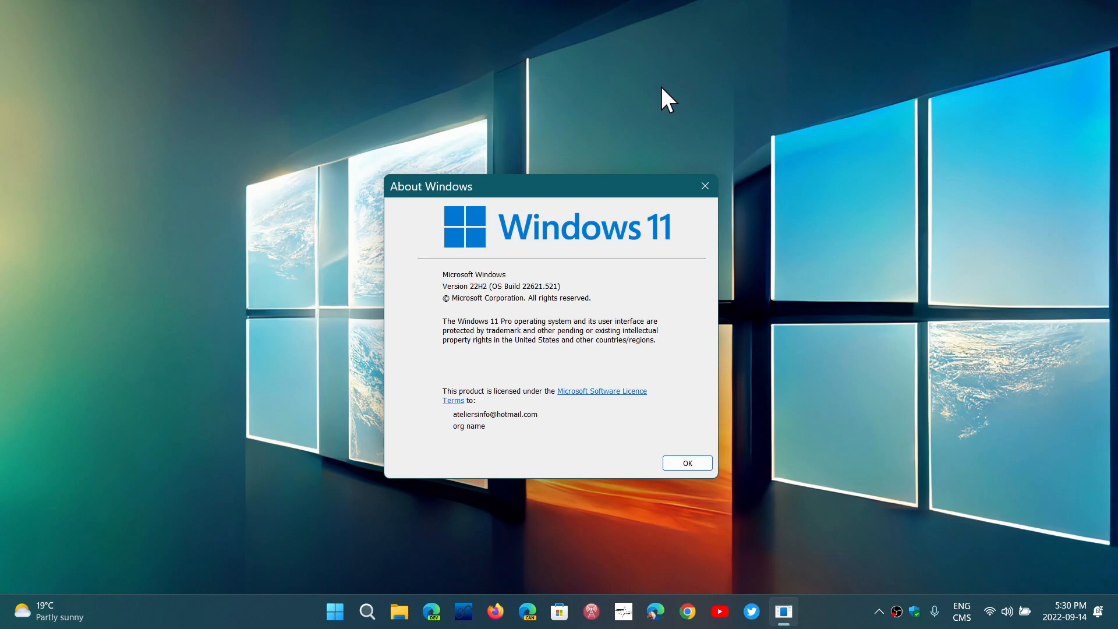
mouse_move(336, 612)
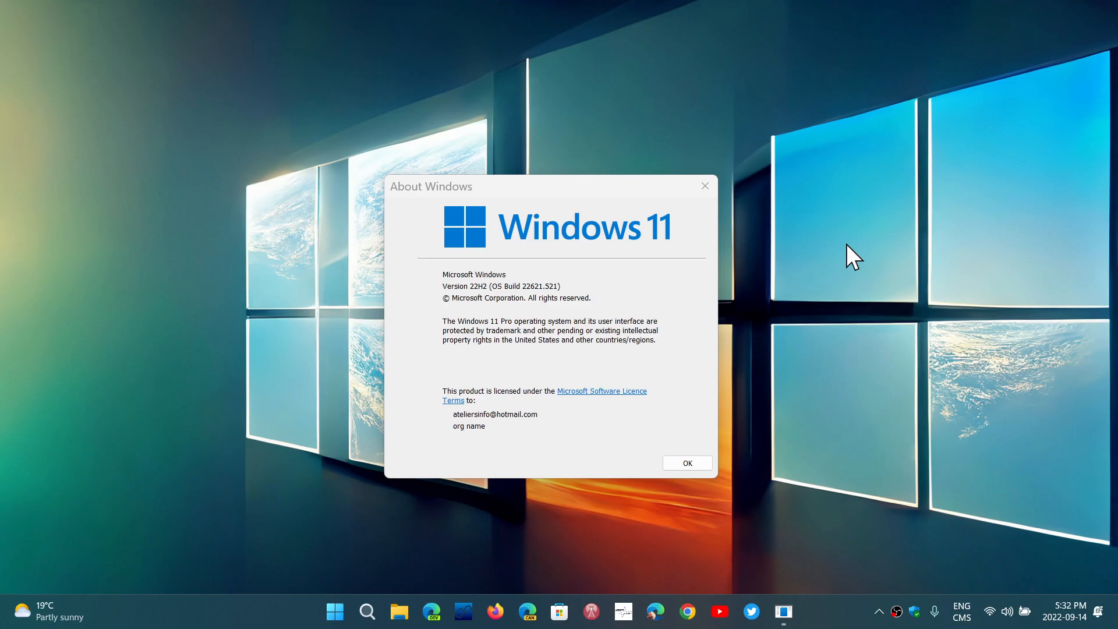
left_click(685, 463)
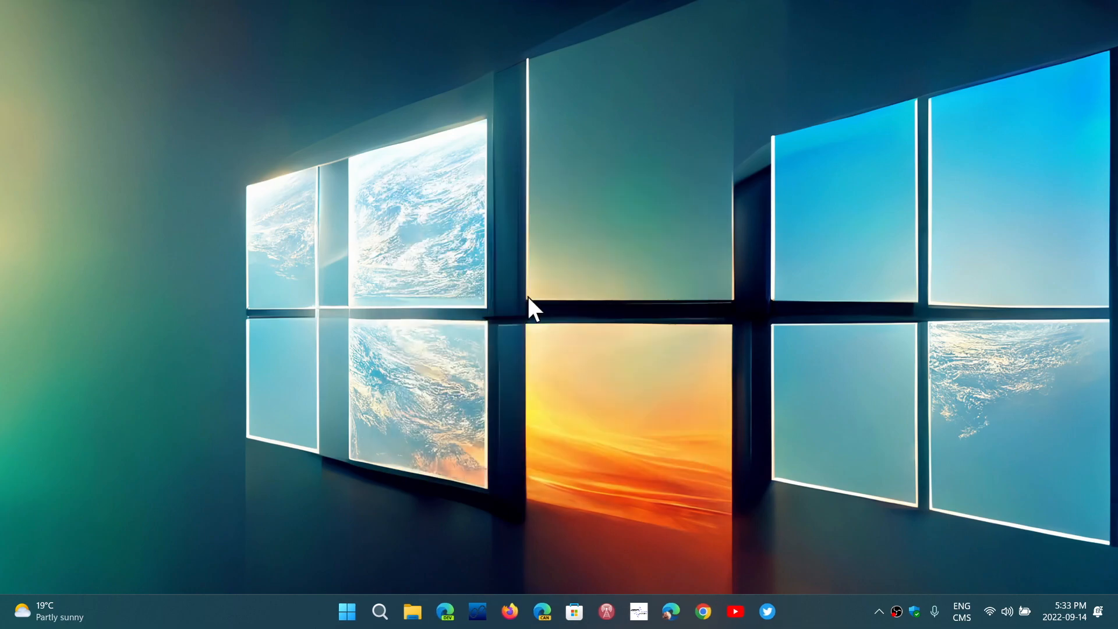
mouse_move(303, 618)
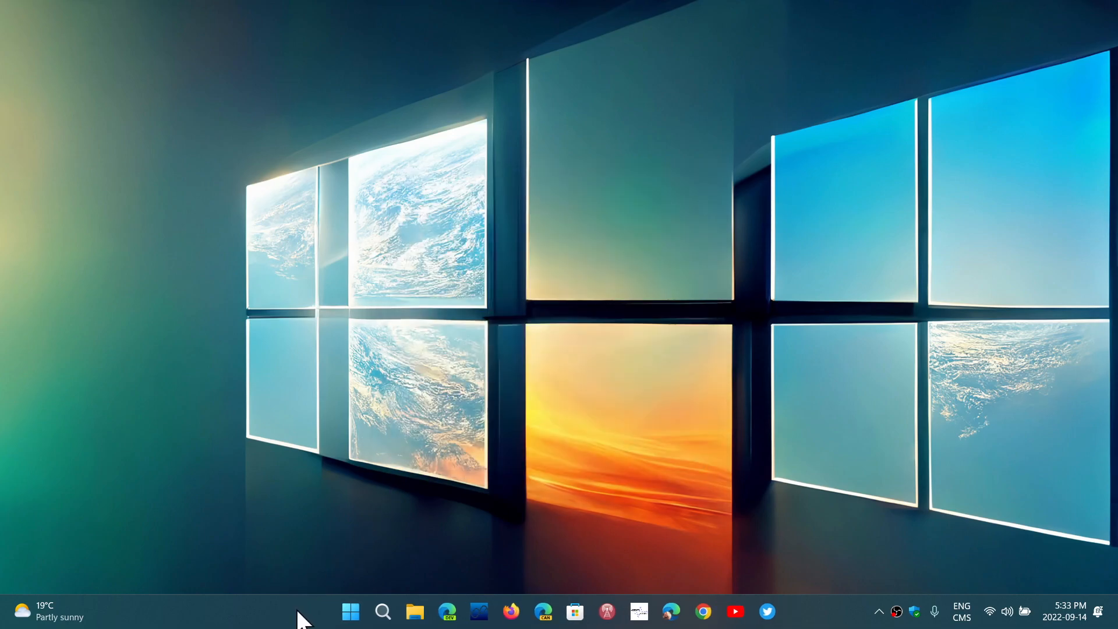